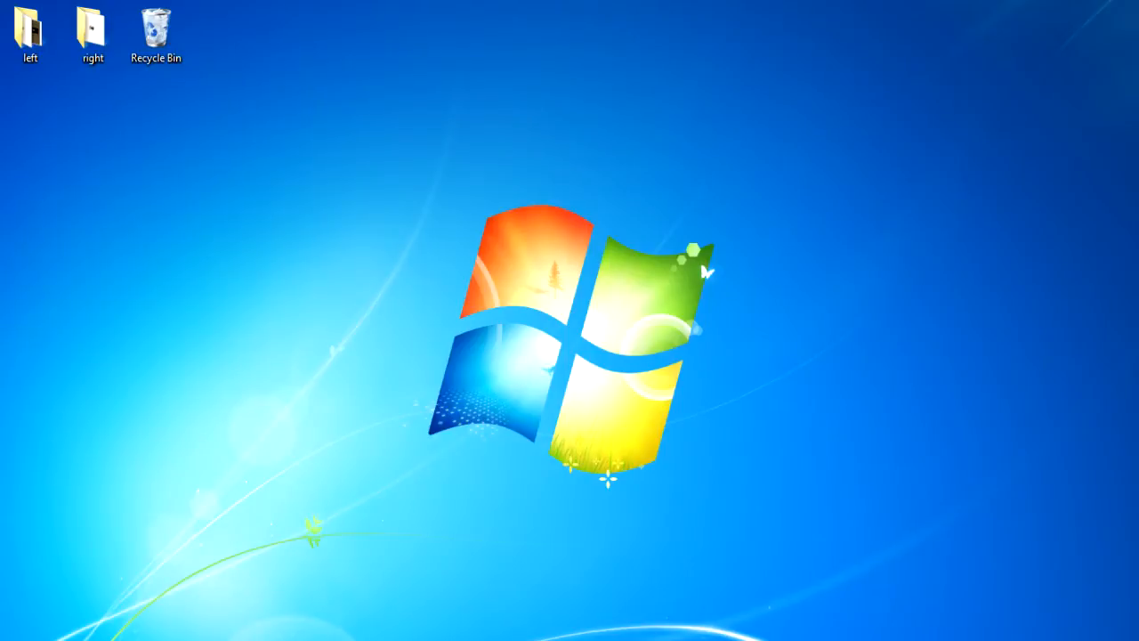
pyautogui.moveTo(784, 630)
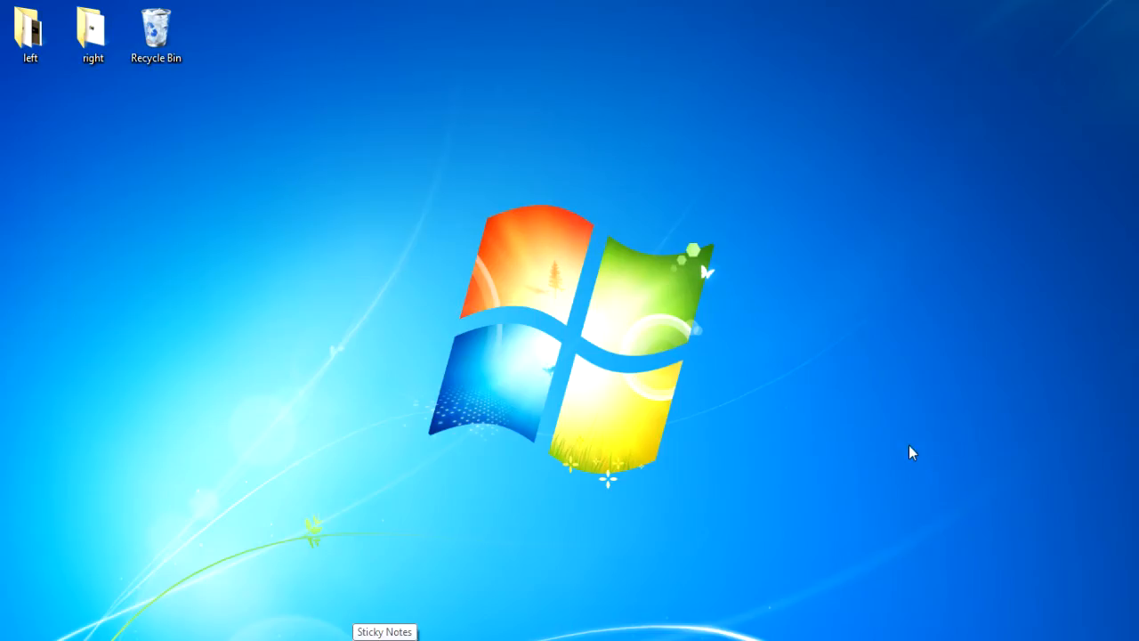
pyautogui.moveTo(939, 518)
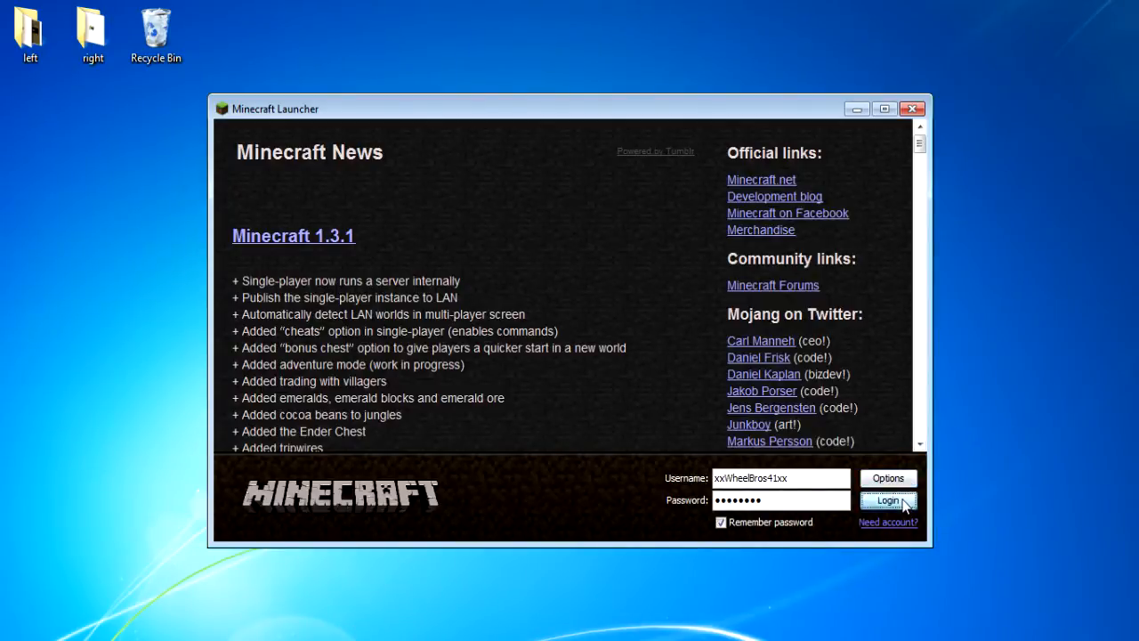
# Log in, accept the game update, then close Minecraft mid-download and bring up the Start menu.
pyautogui.click(887, 500)
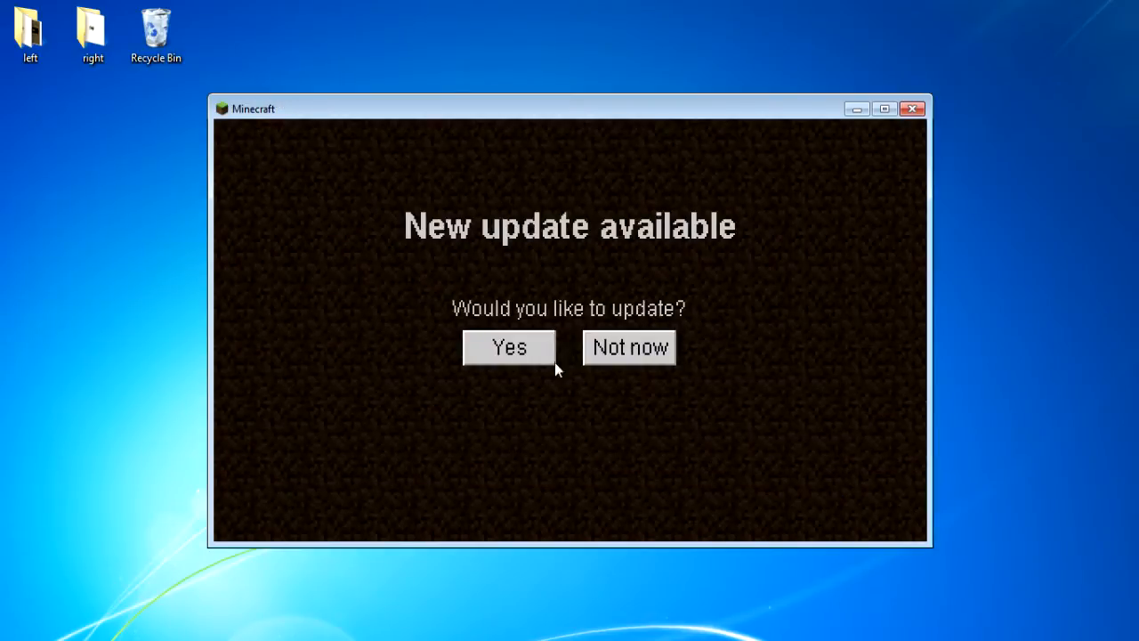
pyautogui.click(509, 347)
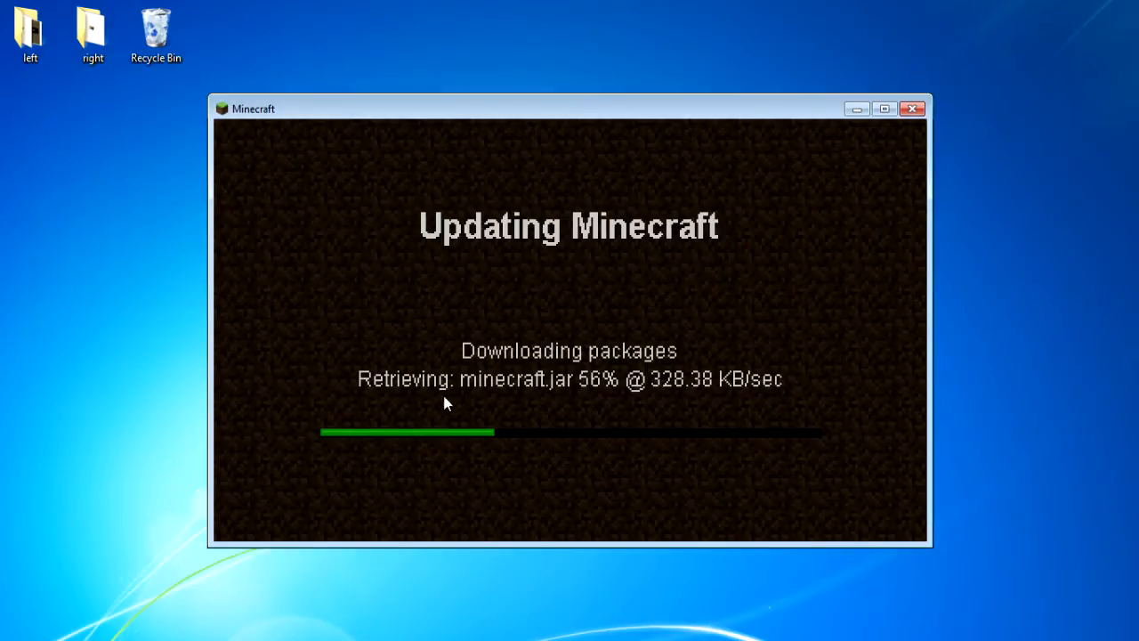
pyautogui.moveTo(1074, 146)
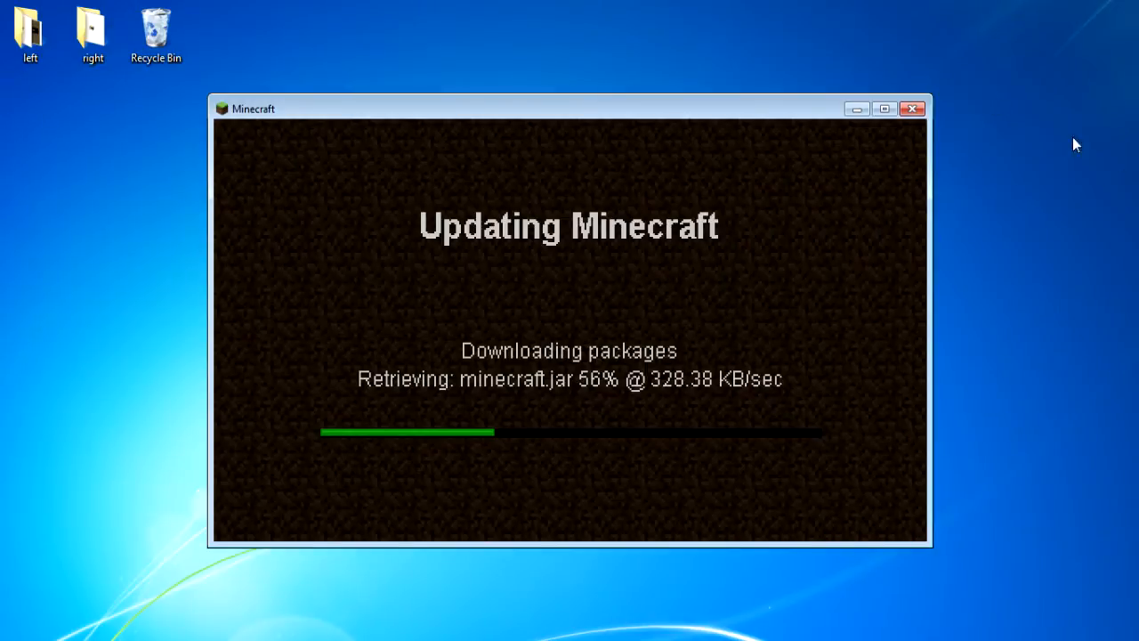
pyautogui.click(915, 107)
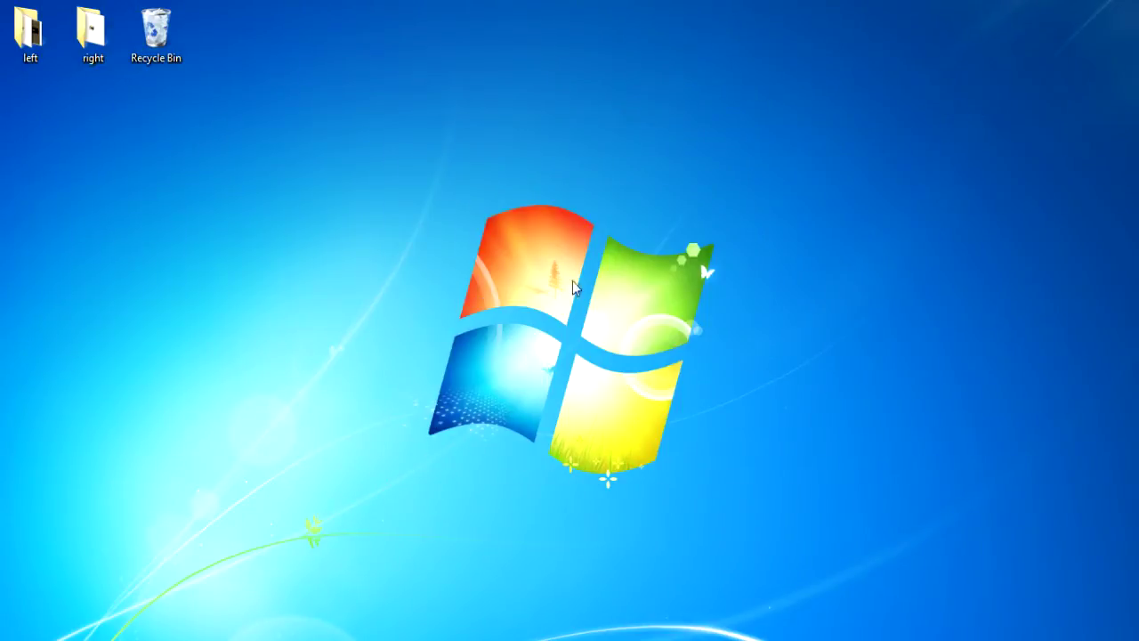
pyautogui.moveTo(194, 601)
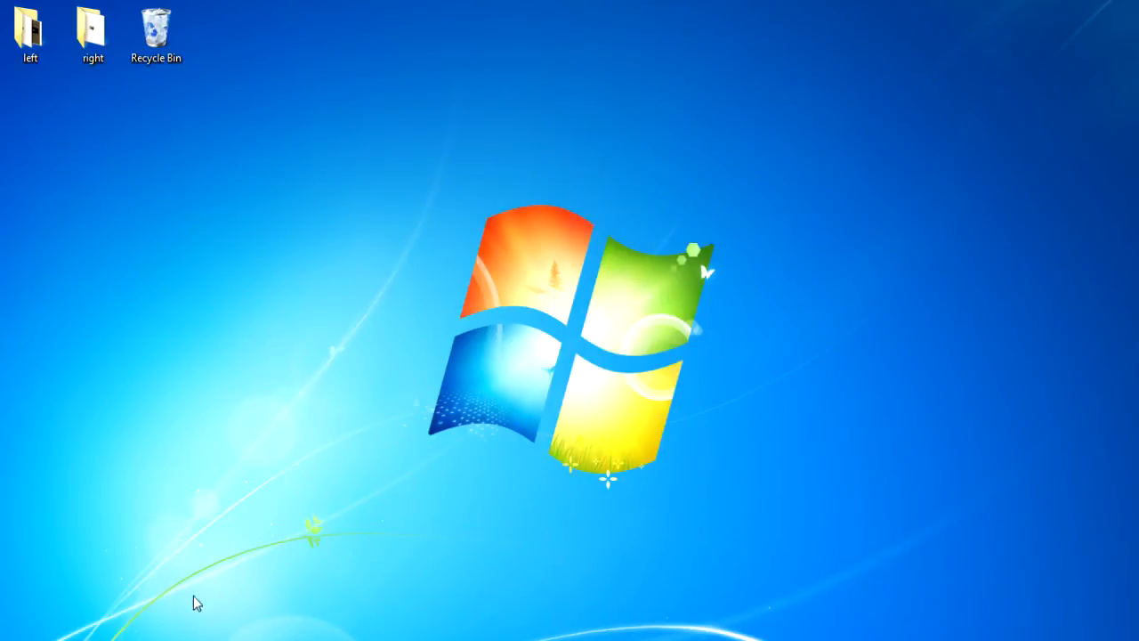
pyautogui.click(14, 632)
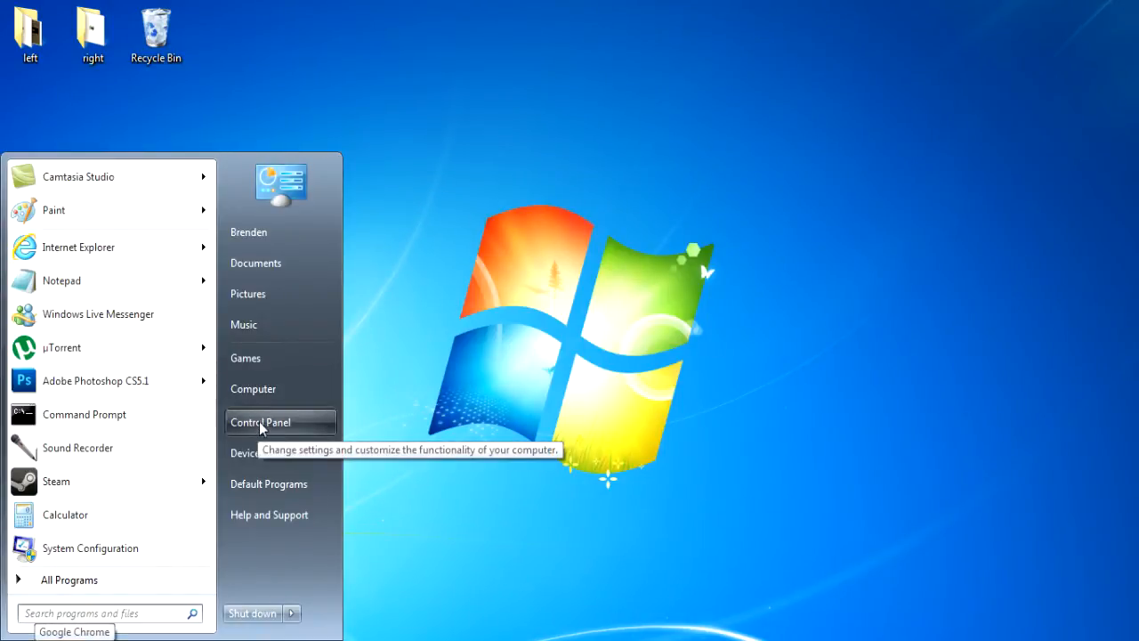
# Open Control Panel and switch View by from Category to Large icons.
pyautogui.click(260, 422)
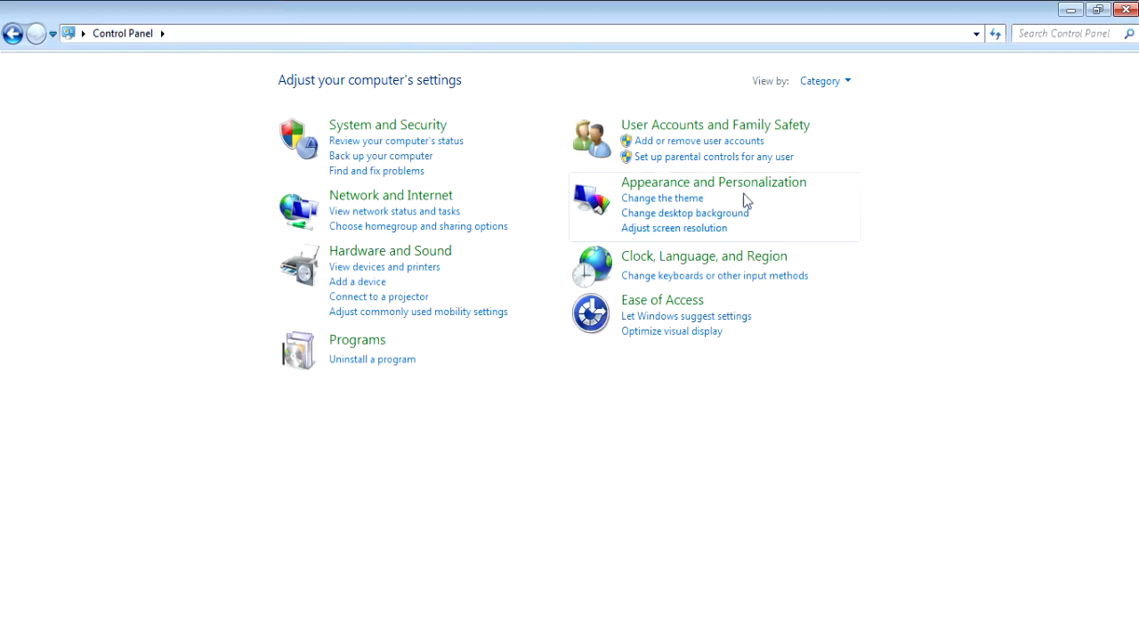
pyautogui.moveTo(945, 299)
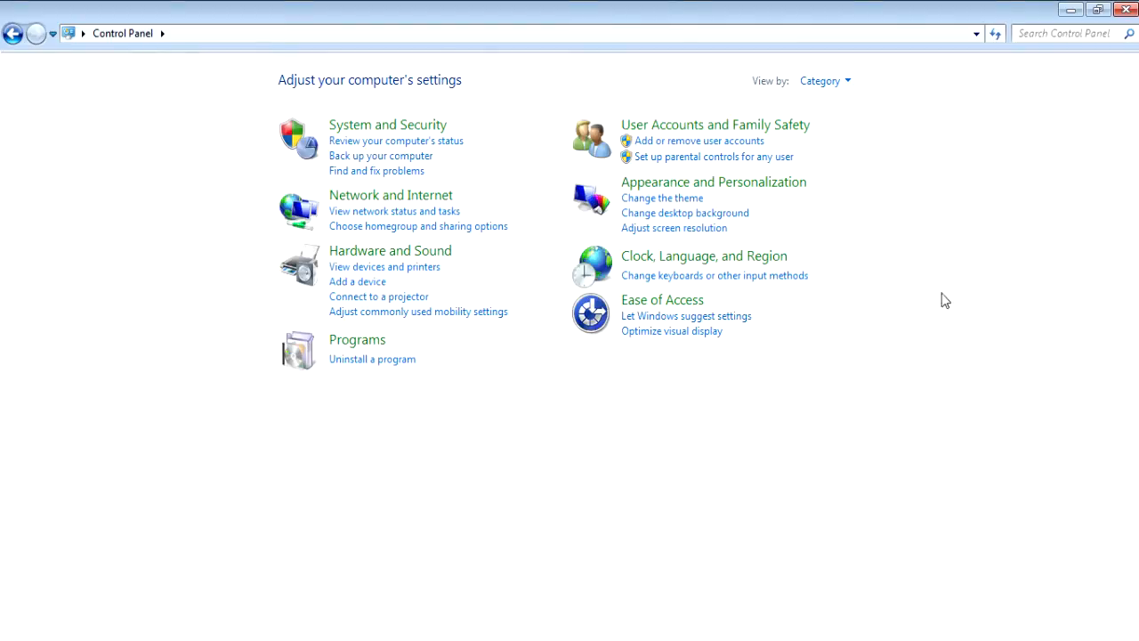
pyautogui.moveTo(776, 92)
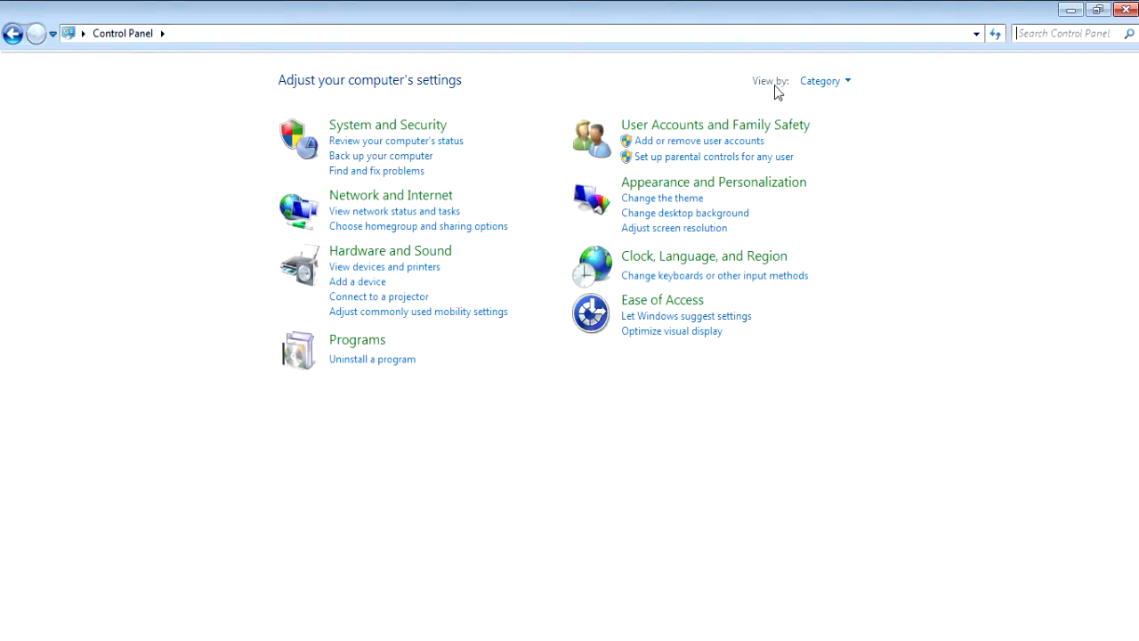
pyautogui.click(826, 80)
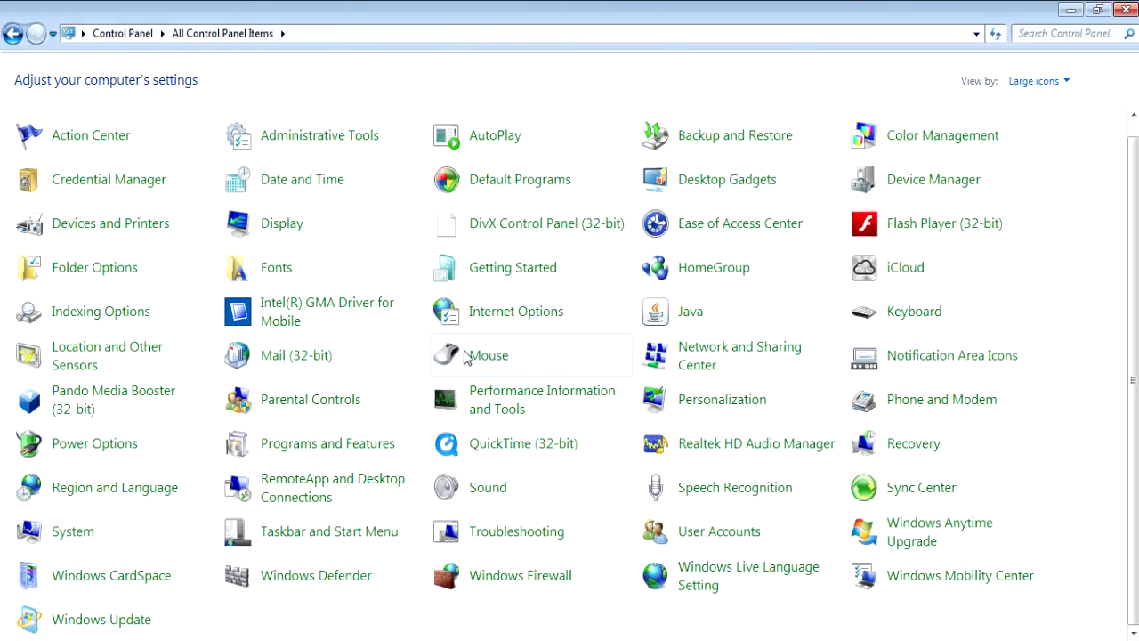
# In Programs and Features, uninstall Java(TM) 6 Update 33 and Java(TM) 7 Update 5 (64-bit).
pyautogui.click(328, 444)
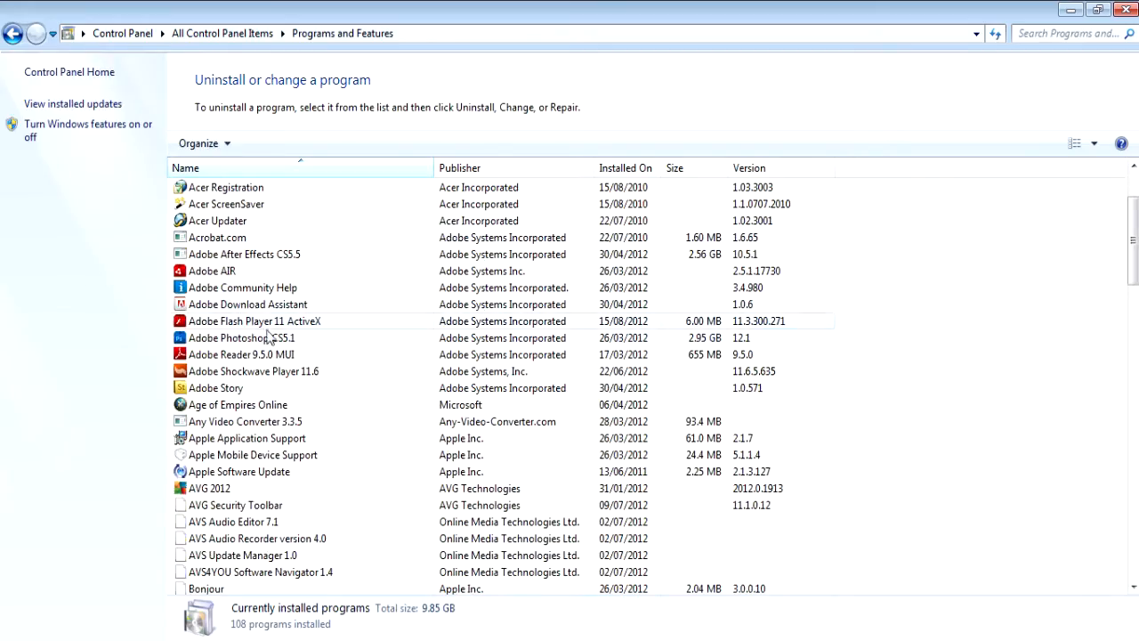
pyautogui.scroll(-3)
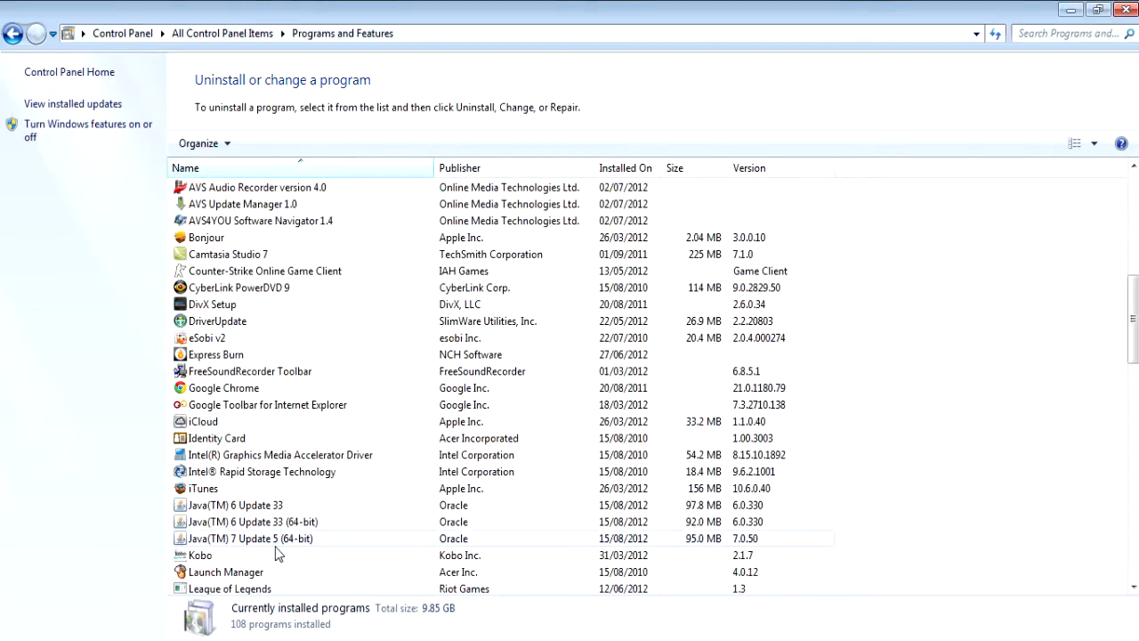
pyautogui.click(235, 505)
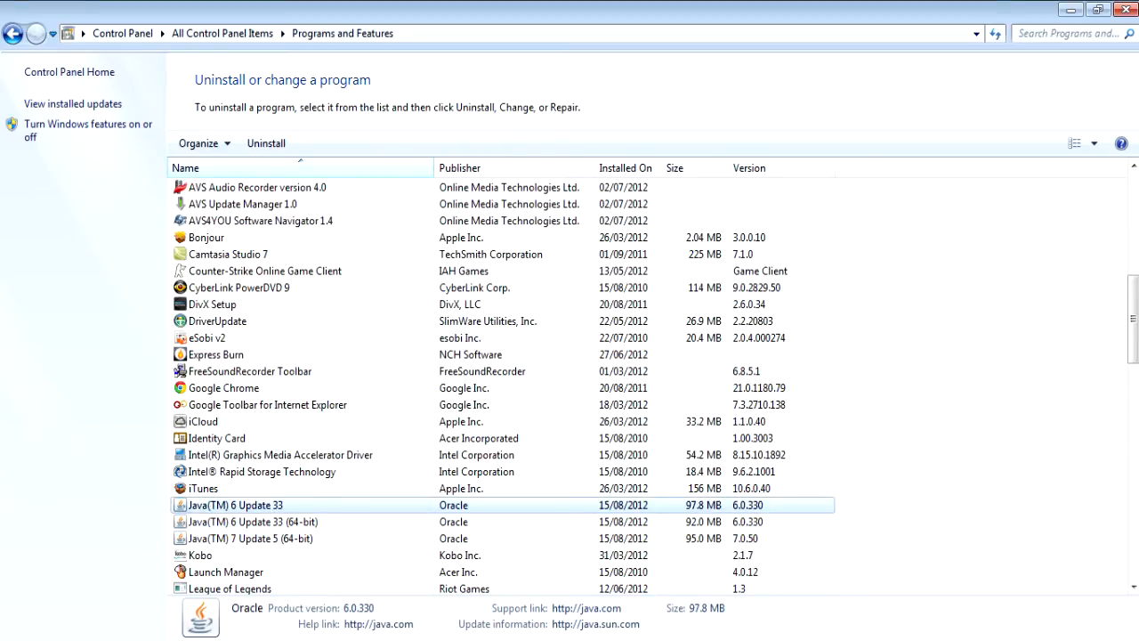
pyautogui.moveTo(455, 616)
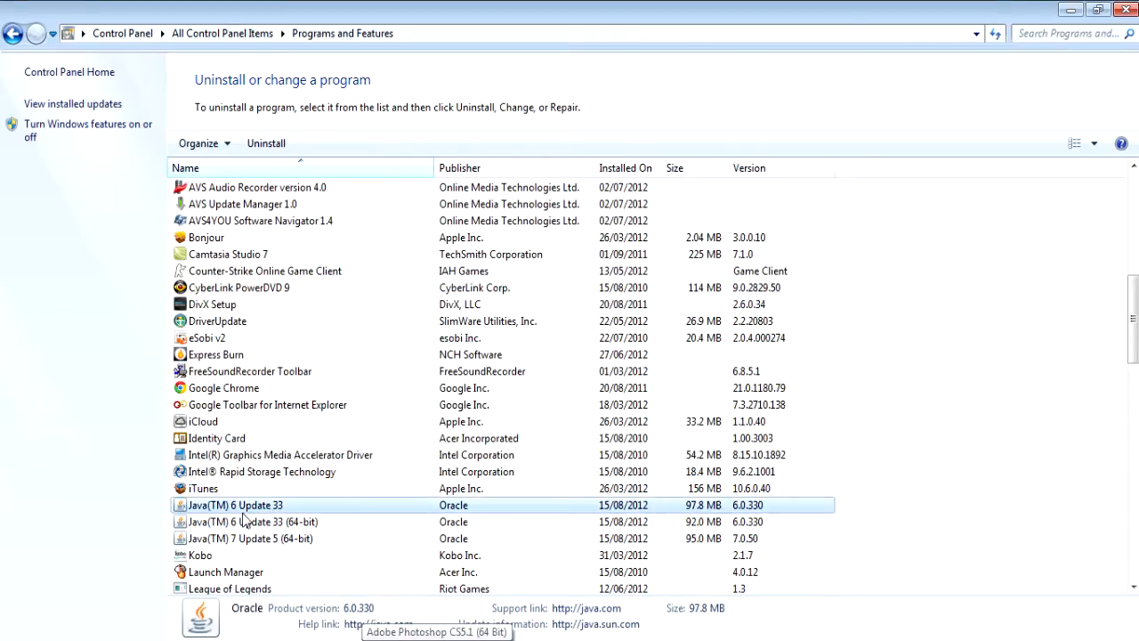
pyautogui.moveTo(269, 555)
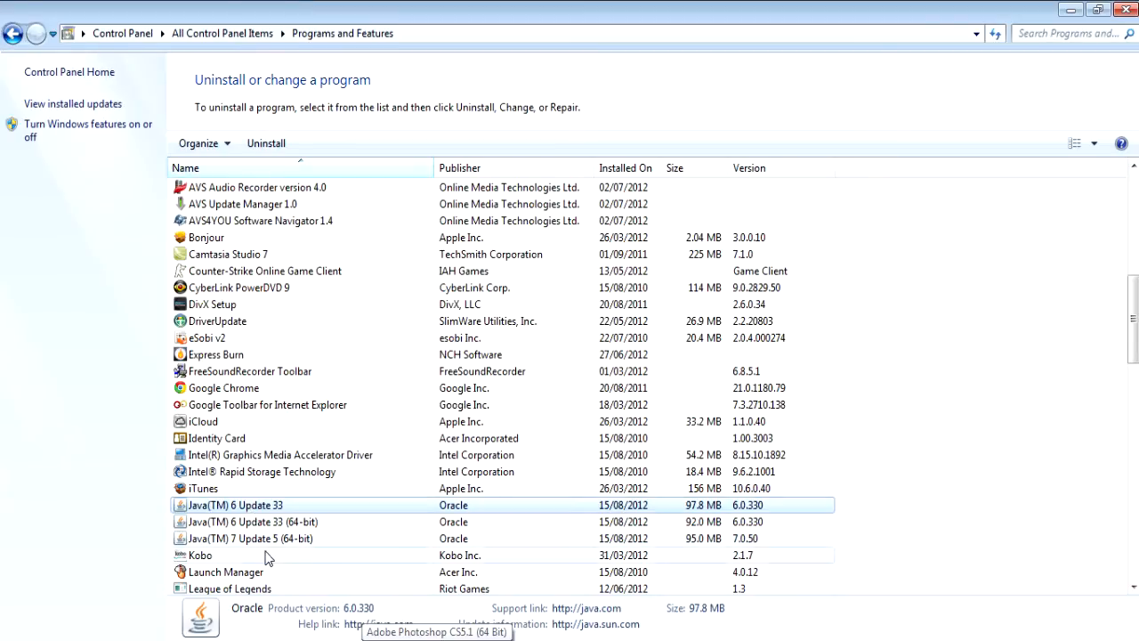
pyautogui.click(253, 537)
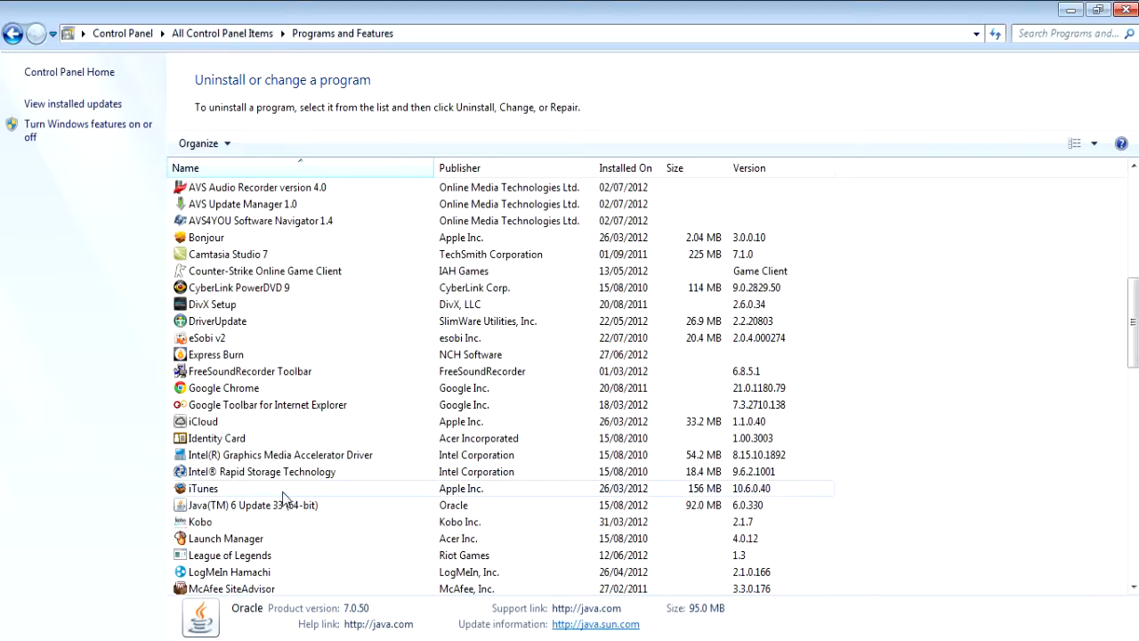
# Uninstall Java(TM) 6 Update 33 (64-bit) so Minecraft can finish updating to its title screen.
pyautogui.click(253, 506)
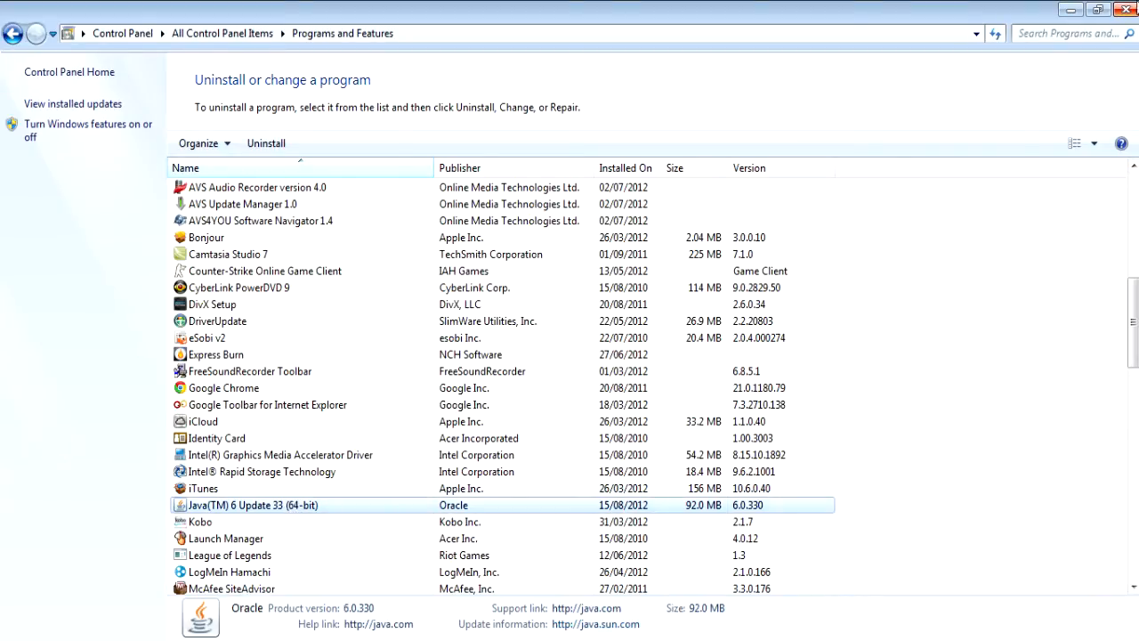
pyautogui.click(1125, 9)
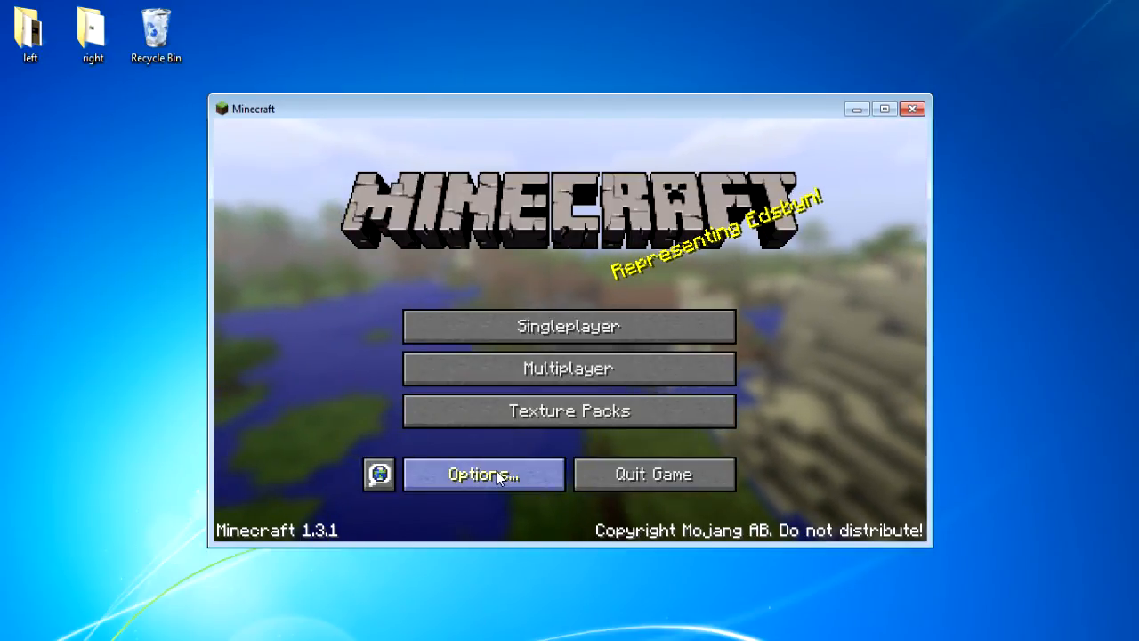
pyautogui.moveTo(935, 75)
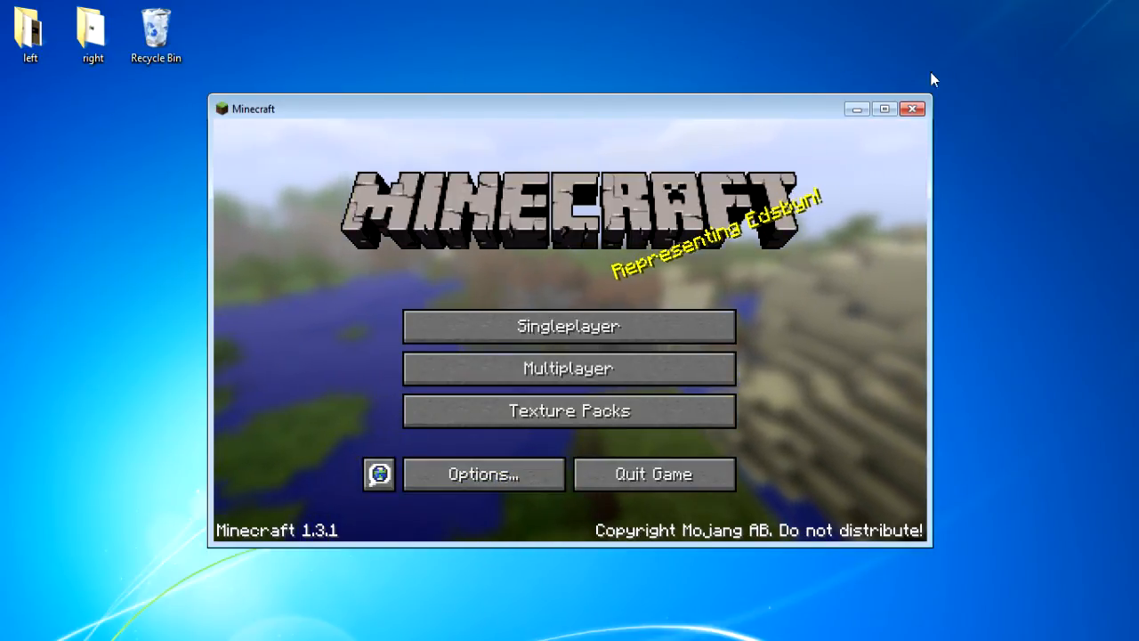
# Close the Minecraft window from its title screen, returning to the desktop.
pyautogui.click(911, 109)
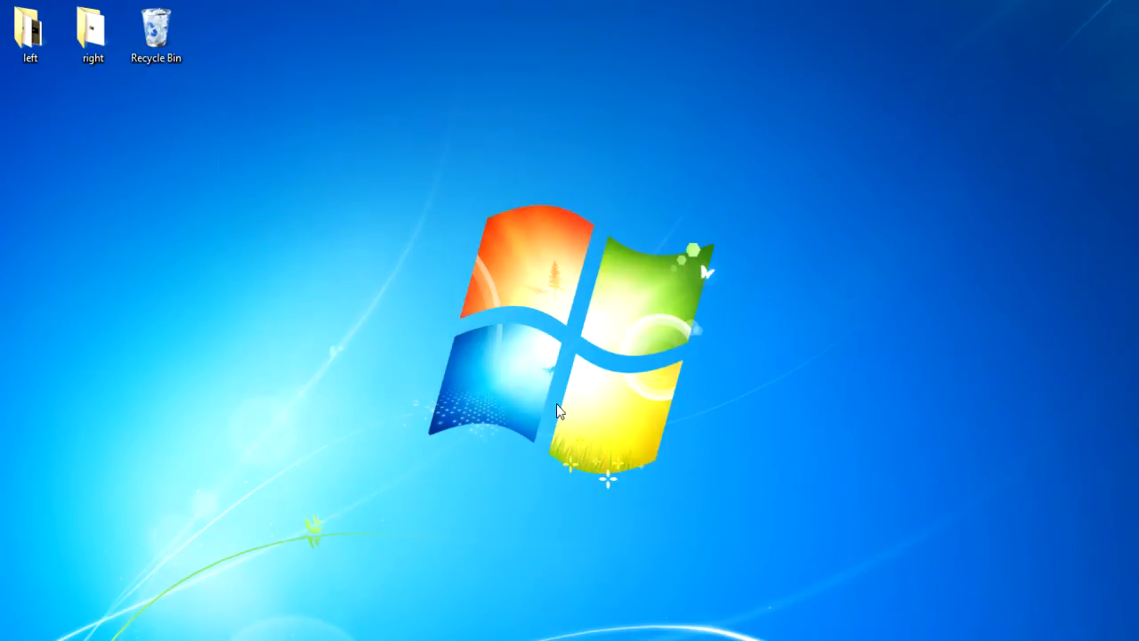